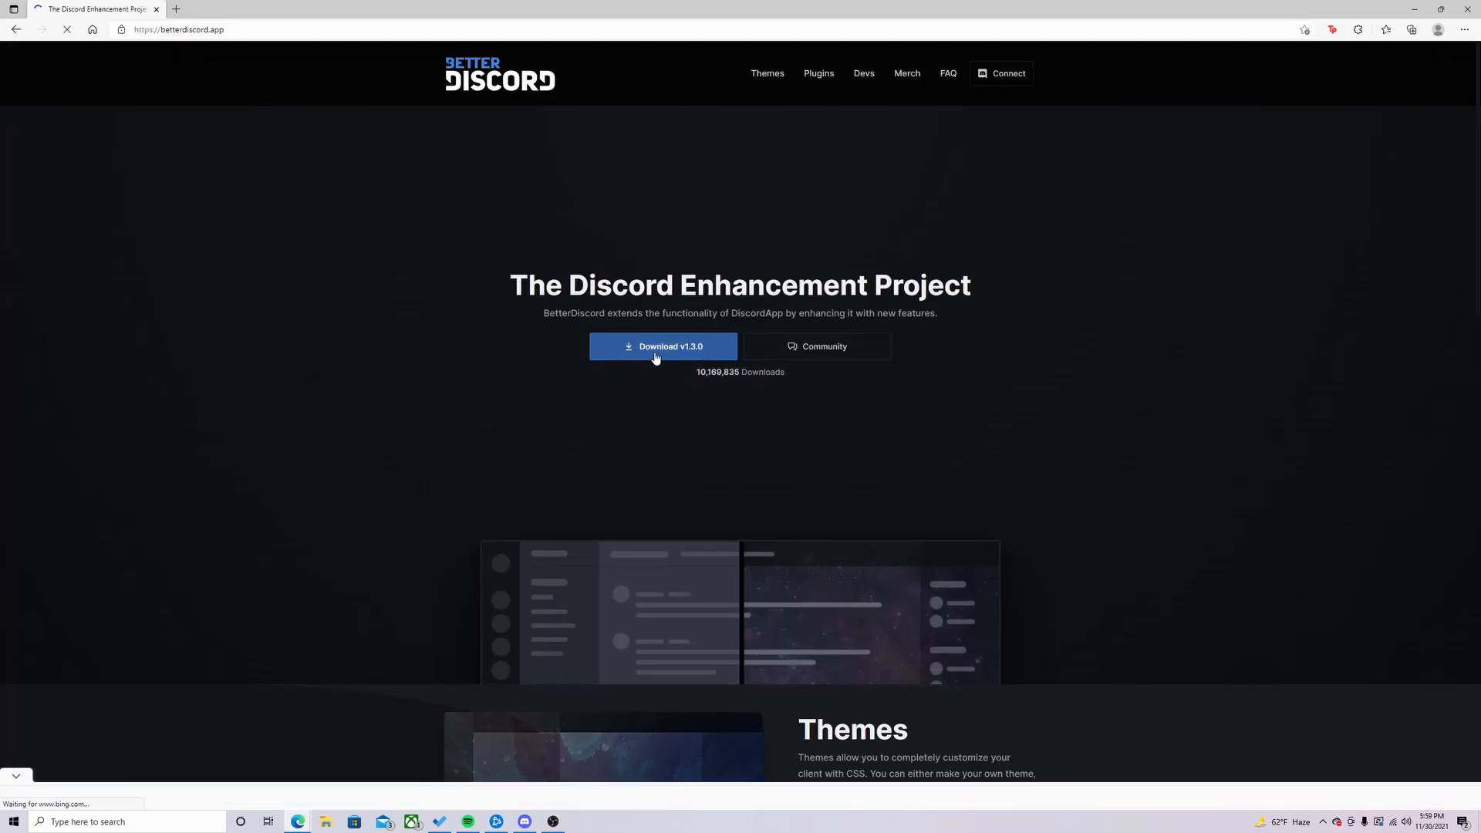
Accept the license, install BetterDiscord into the regular Discord app, and close the installer.
left_click(663, 347)
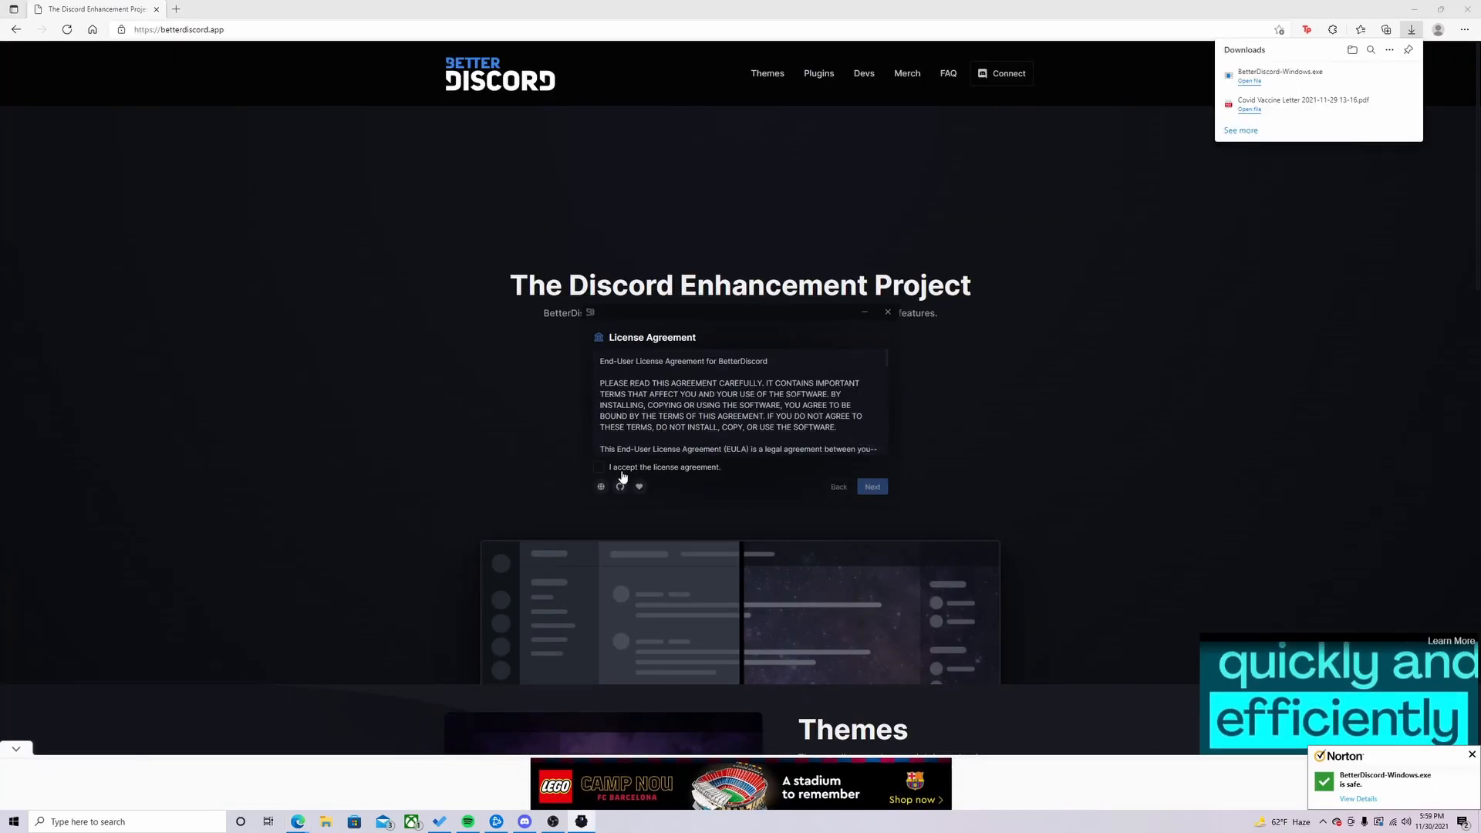
left_click(872, 486)
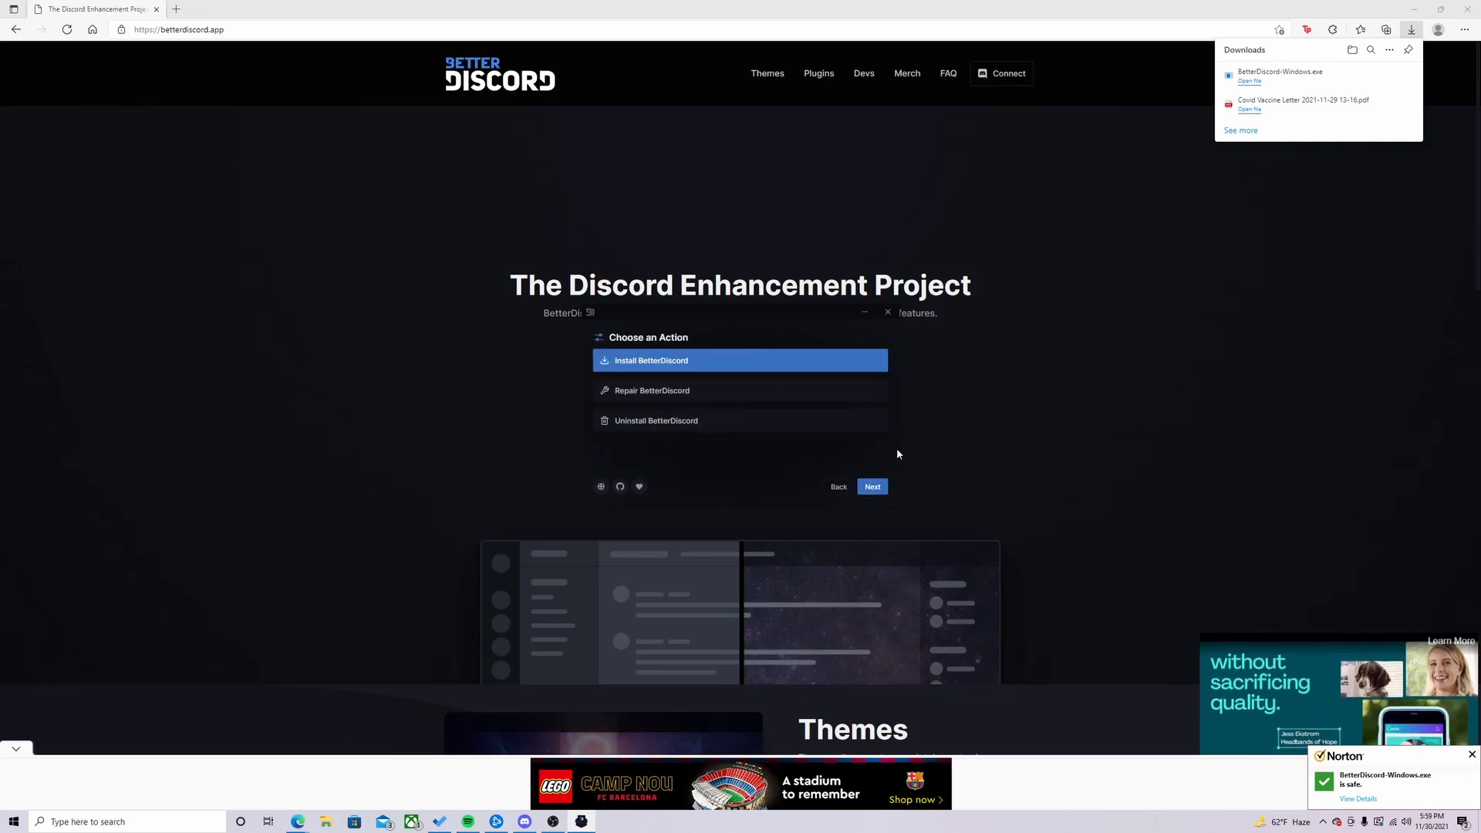
left_click(872, 487)
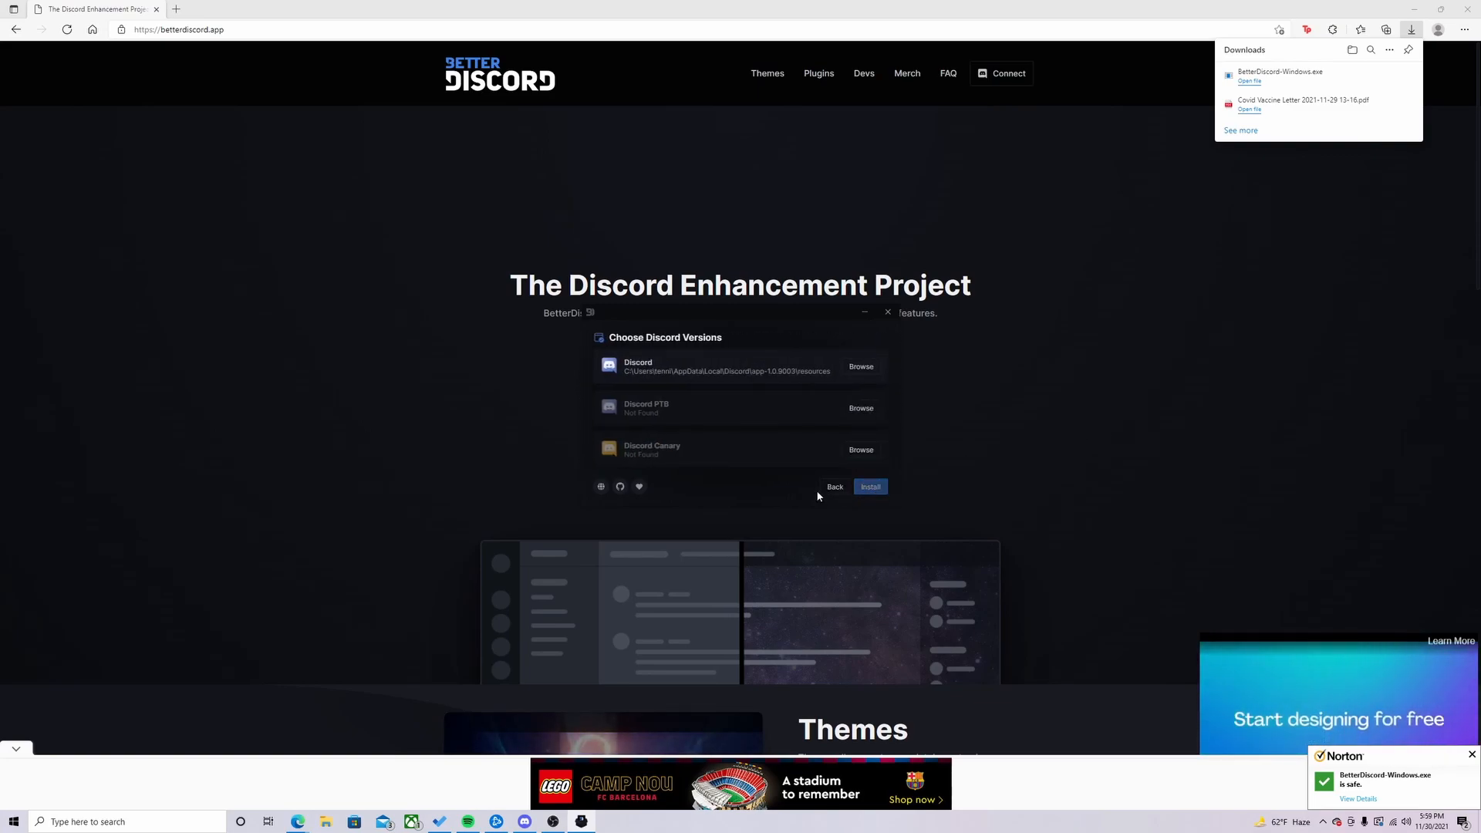
left_click(871, 486)
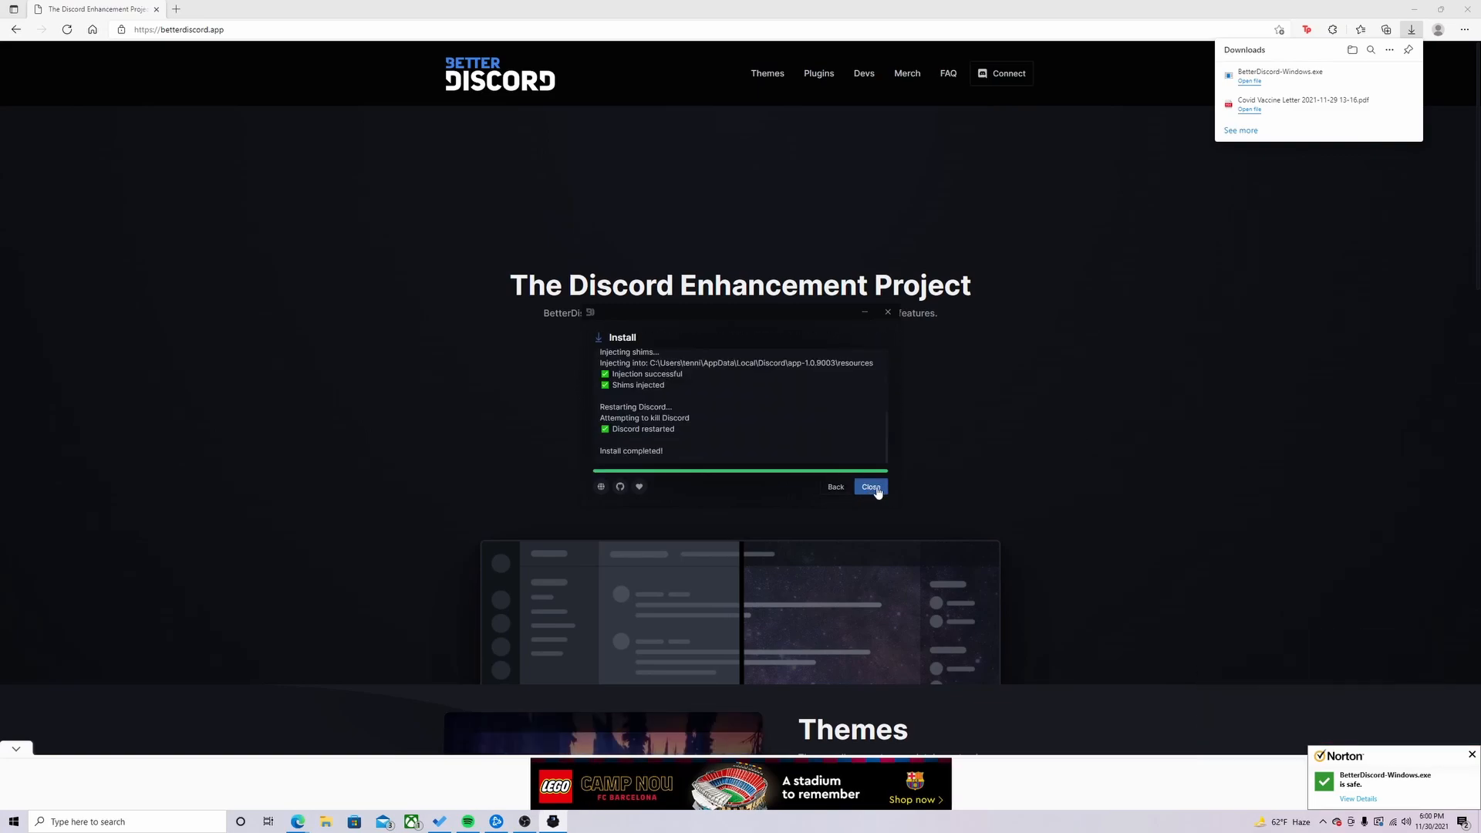
left_click(870, 487)
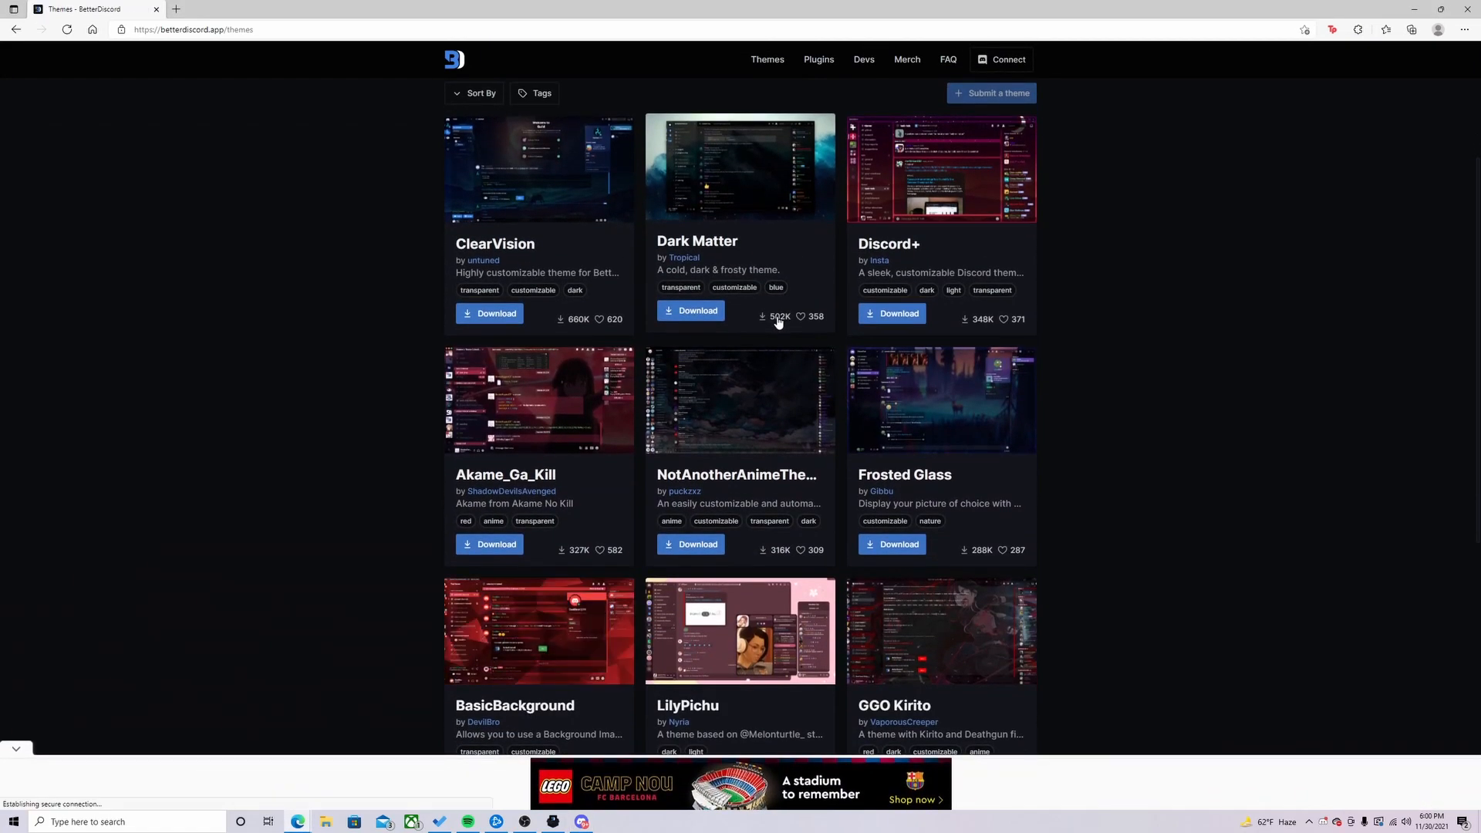
Scroll through the BetterDiscord themes gallery to find and download ClearVision.
scroll("down", 3)
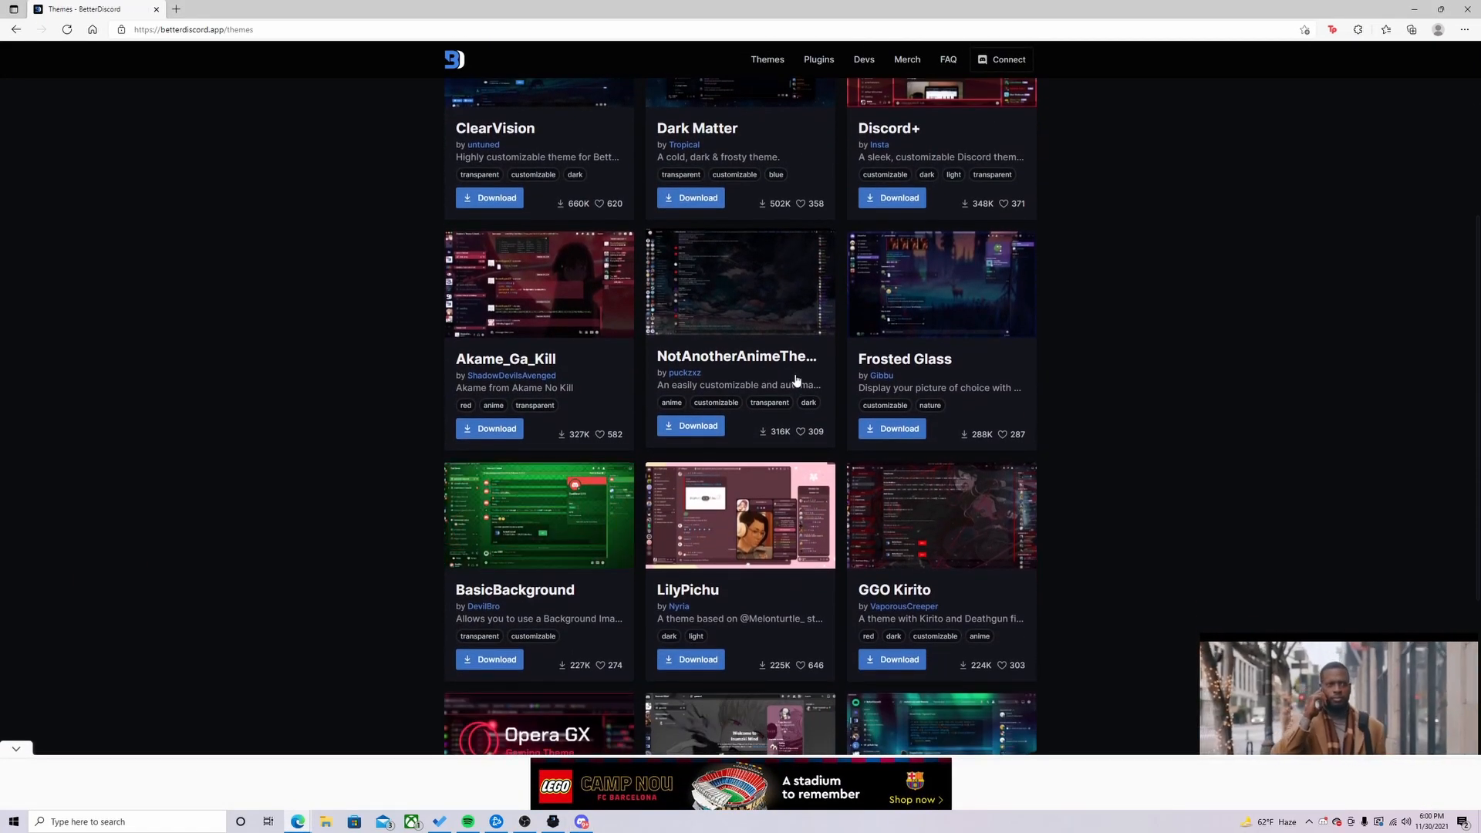
scroll("down", 3)
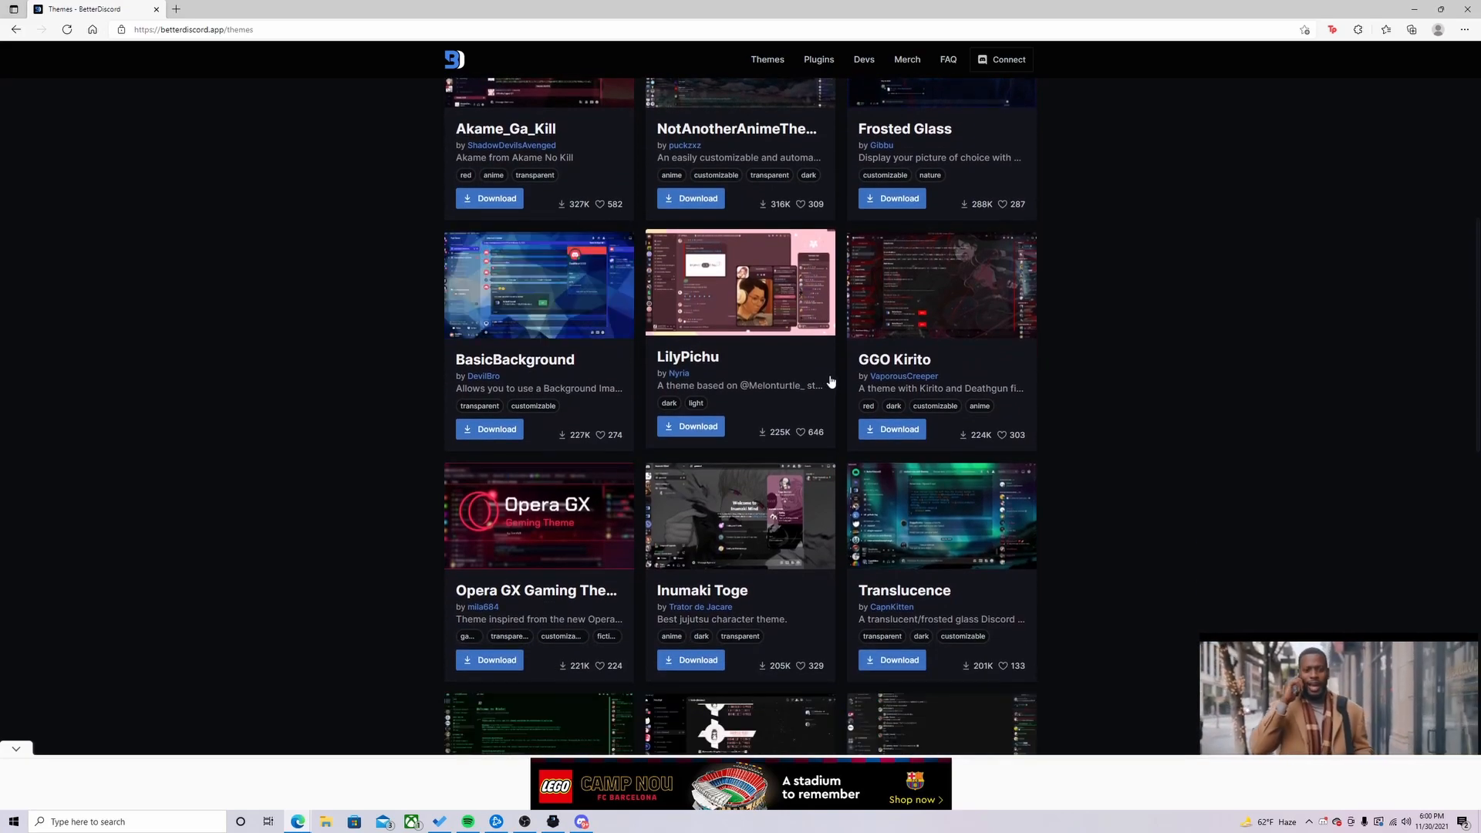
scroll("down", 3)
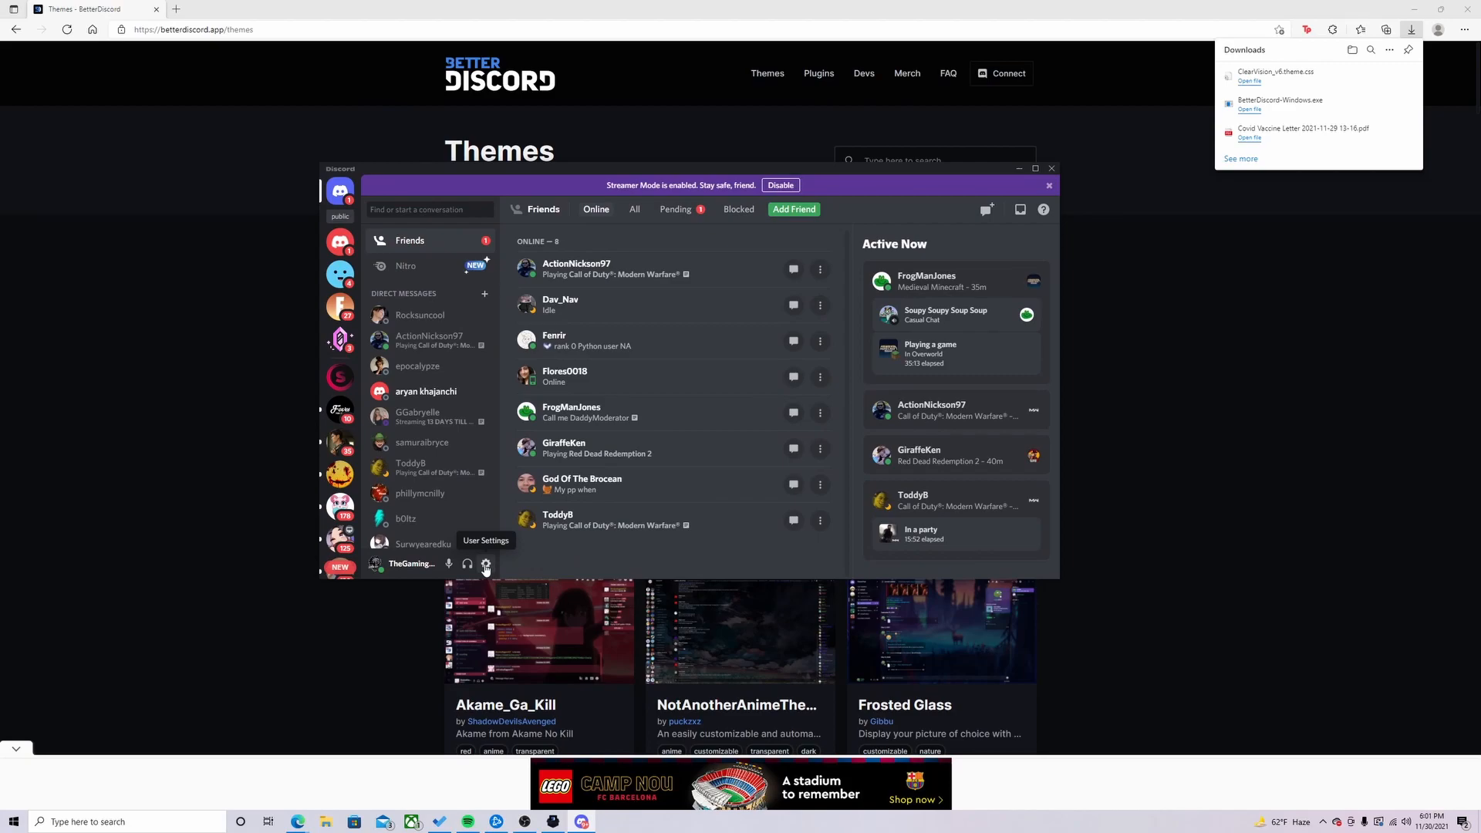
From Discord's Themes settings, move ClearVision_v6.theme.css from Downloads into the themes folder.
left_click(485, 564)
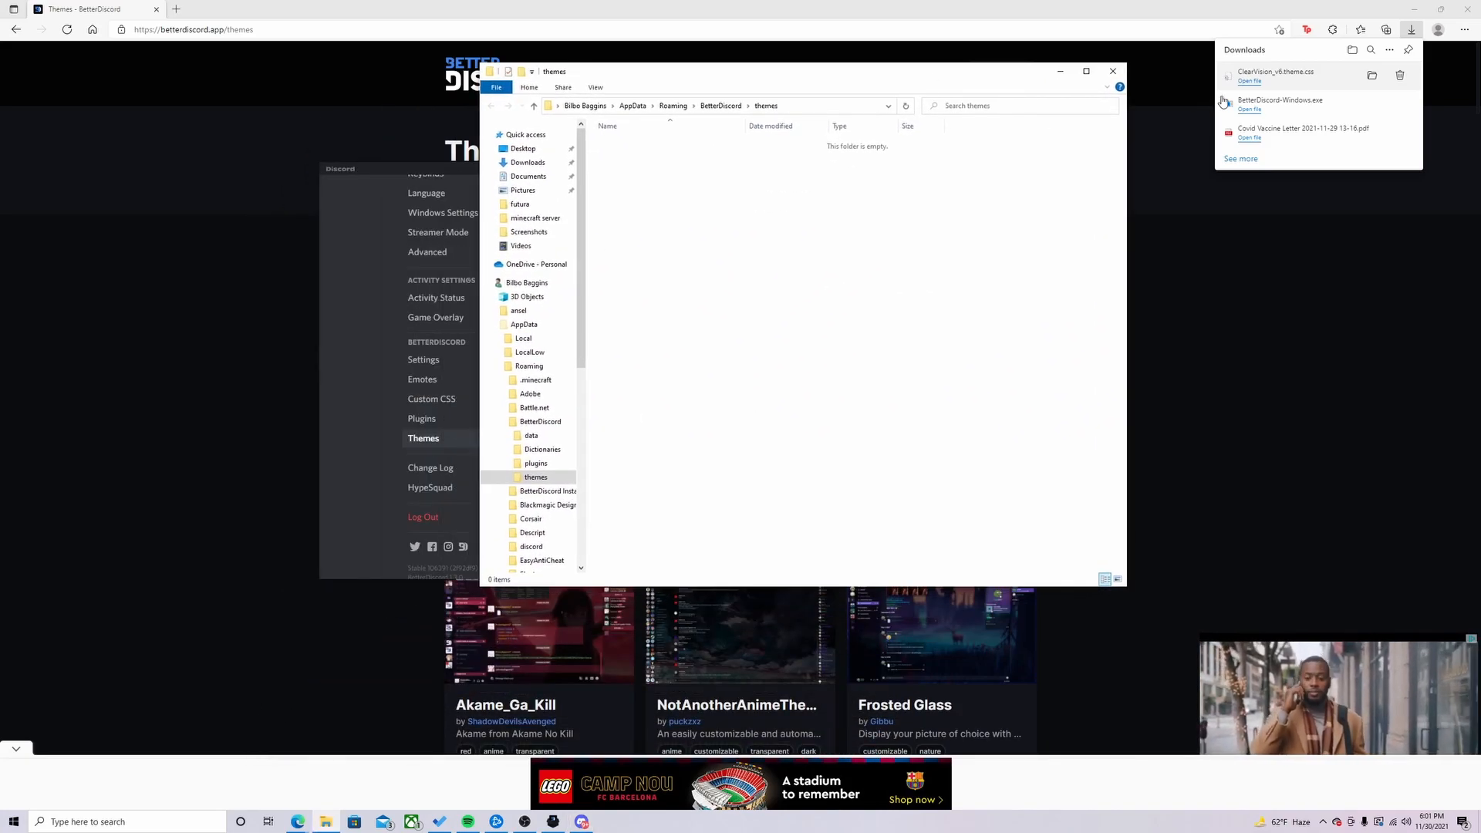
left_click(1113, 71)
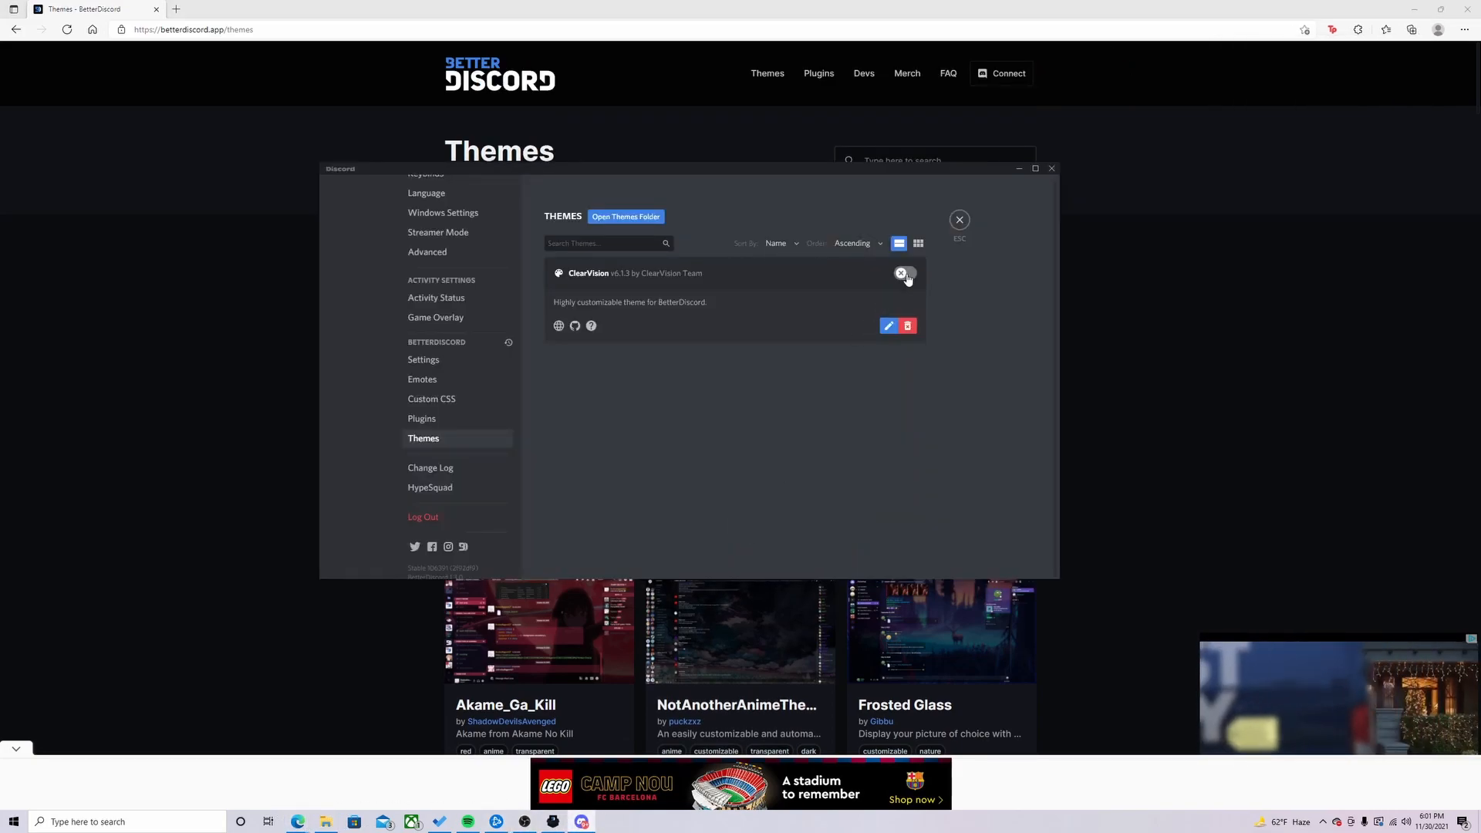
Toggle ClearVision on and exit settings to view the themed friends list.
left_click(904, 274)
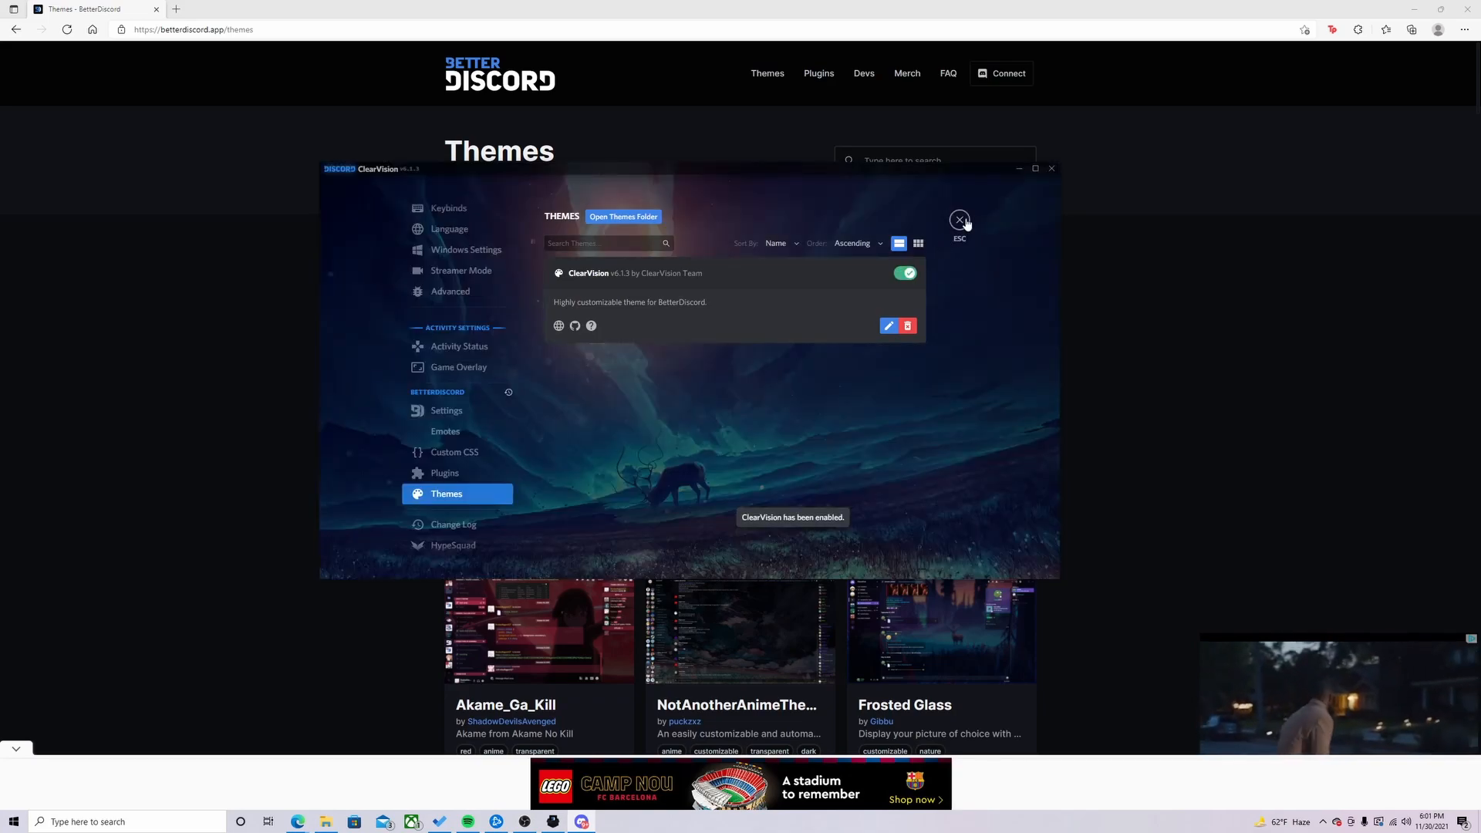
left_click(959, 220)
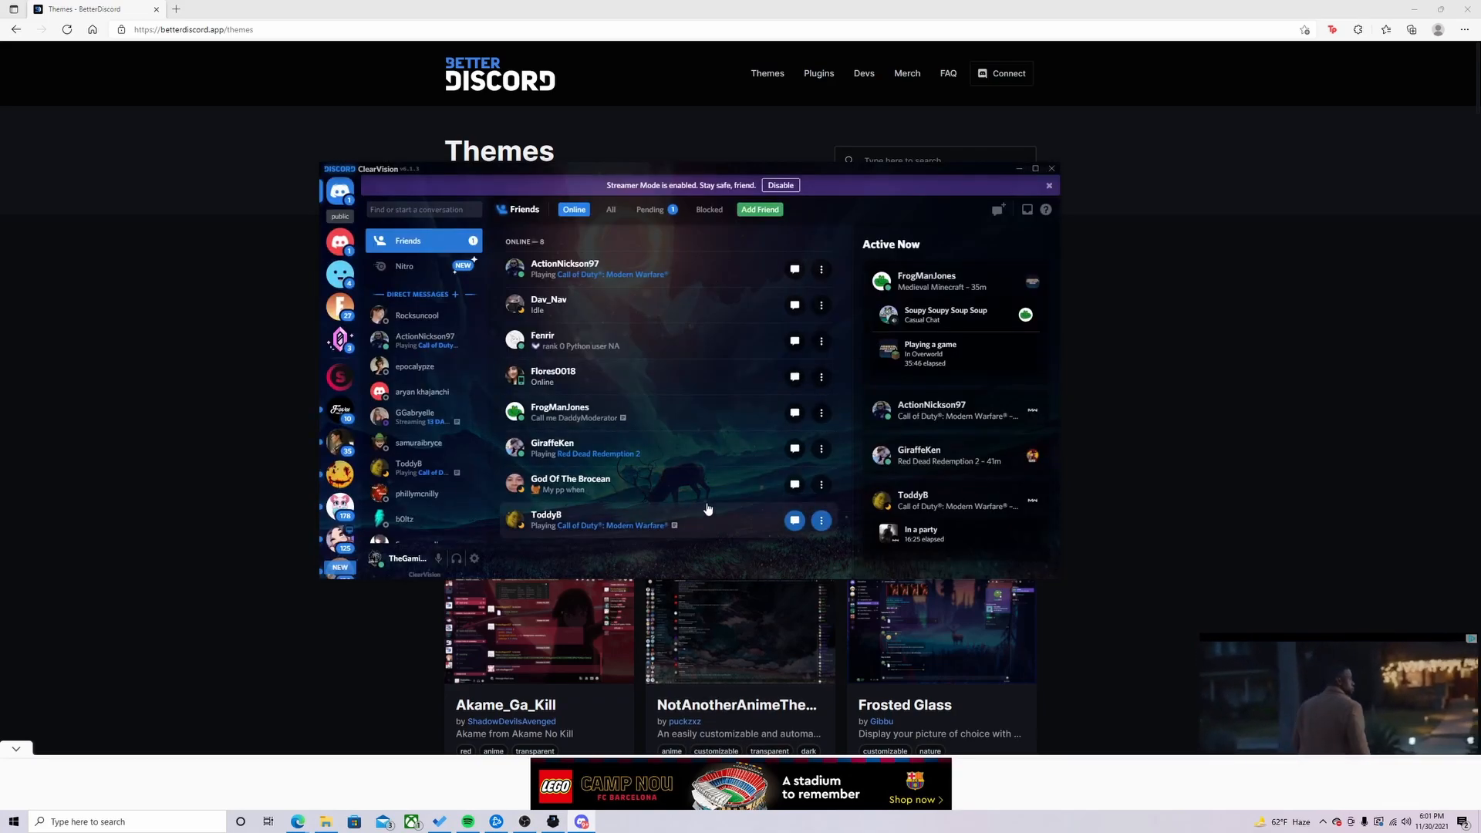